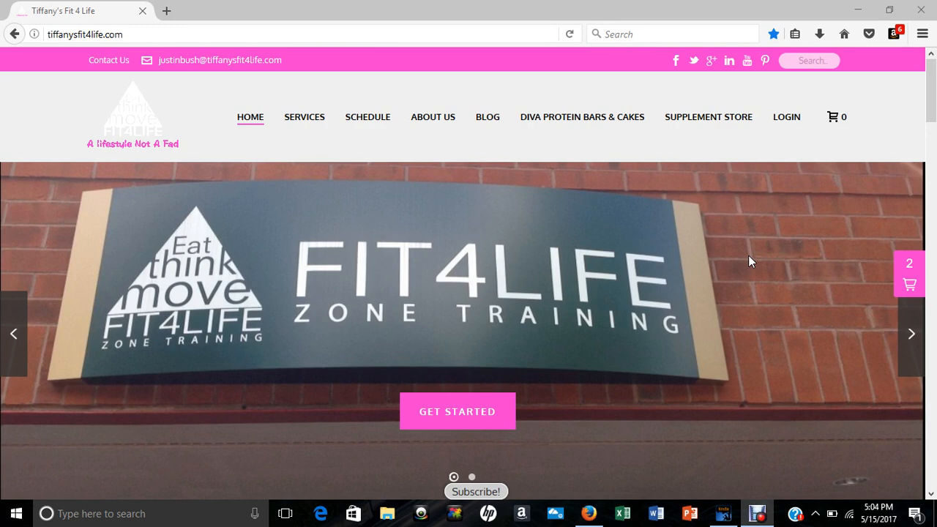
mouse_move(388, 223)
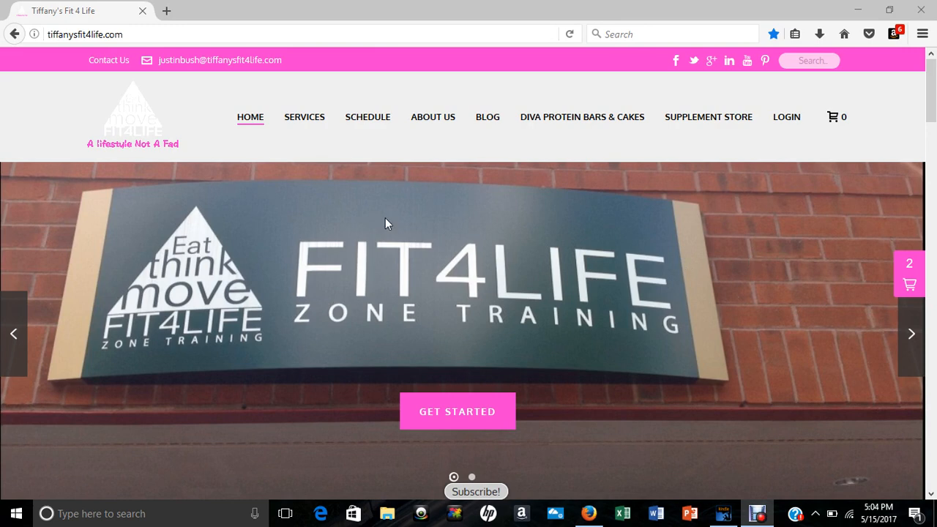
Open the F4L Integrative supplement store and log the Test two account out
left_click(84, 33)
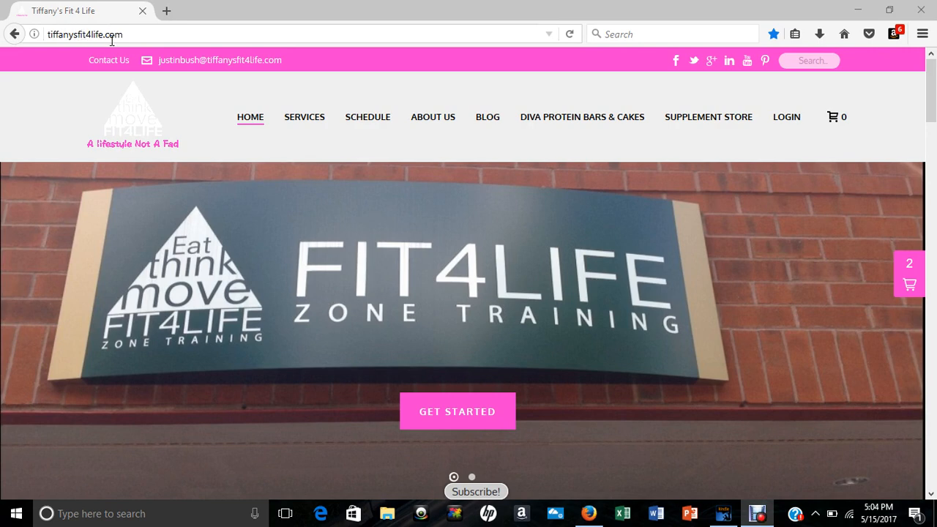
mouse_move(691, 117)
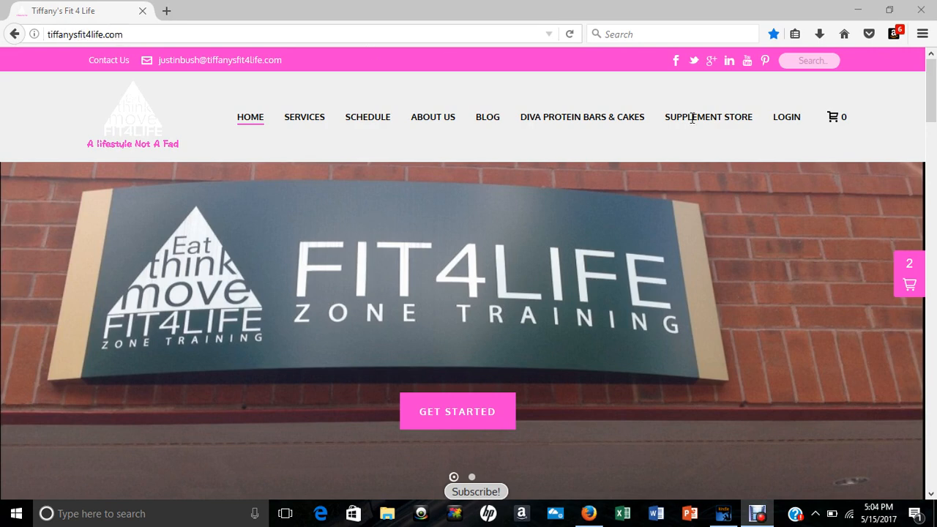
left_click(708, 117)
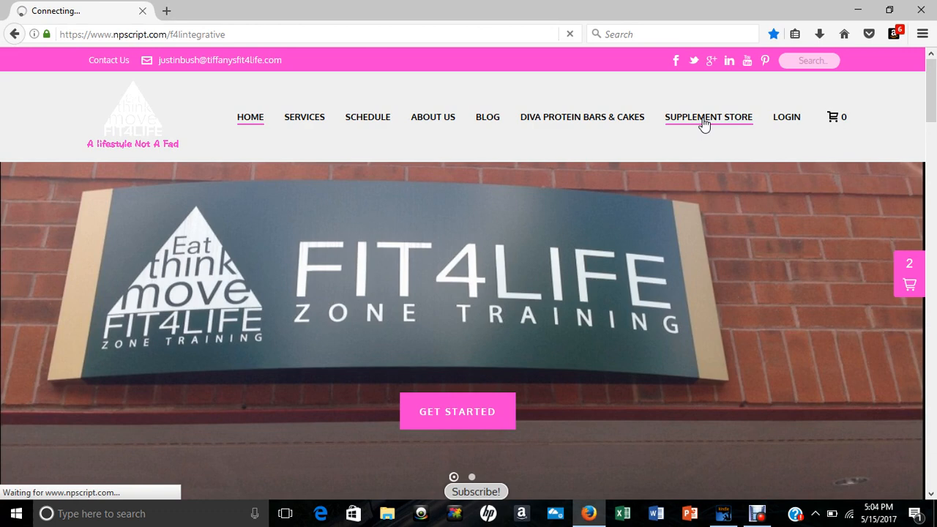
left_click(708, 117)
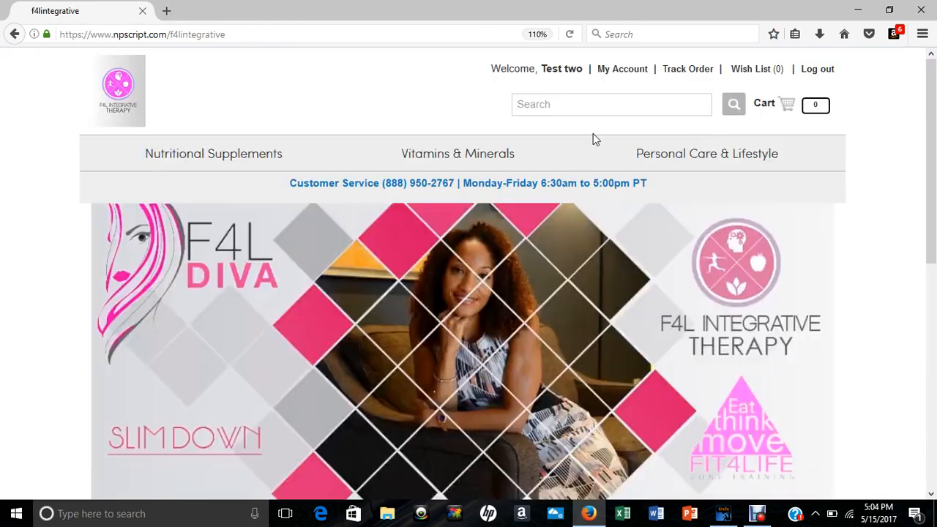
left_click(817, 69)
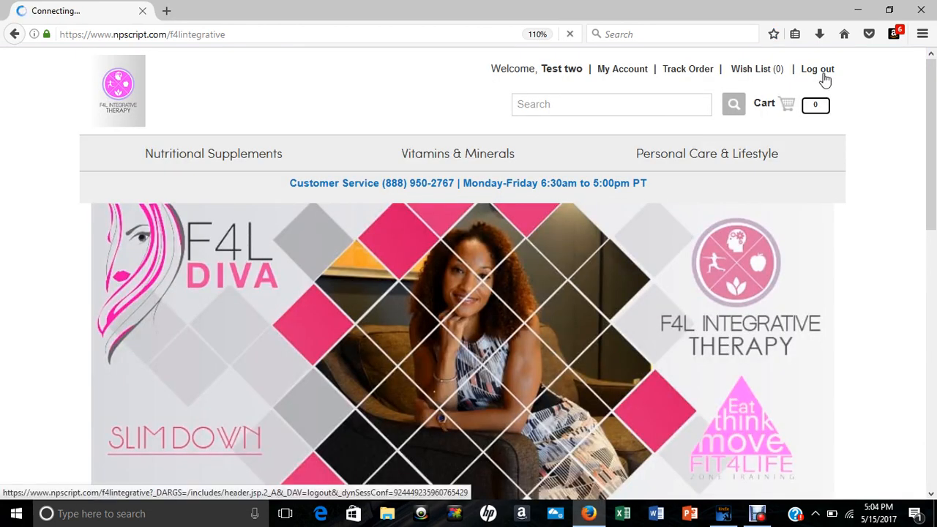
left_click(818, 68)
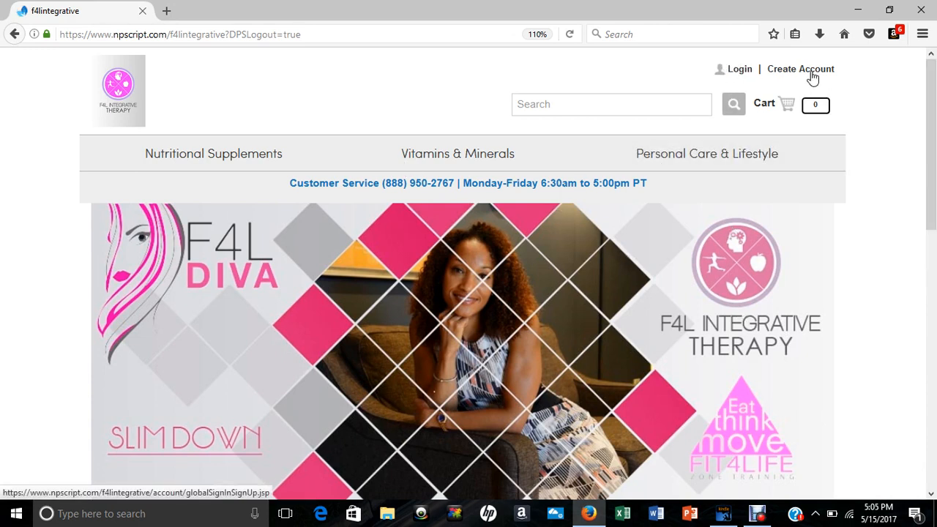
Start a new account with access code F4L, name Bob Dole, and a phone number beginning 55
left_click(800, 69)
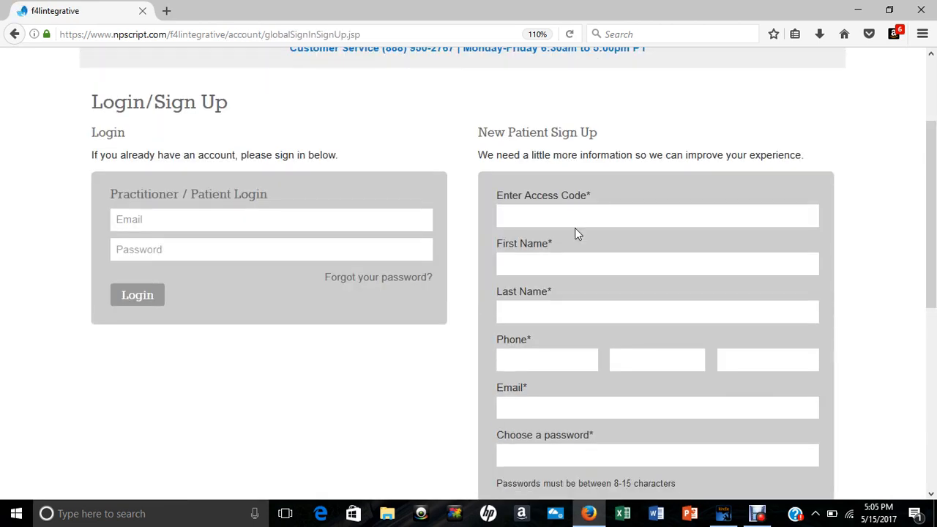
type("F4")
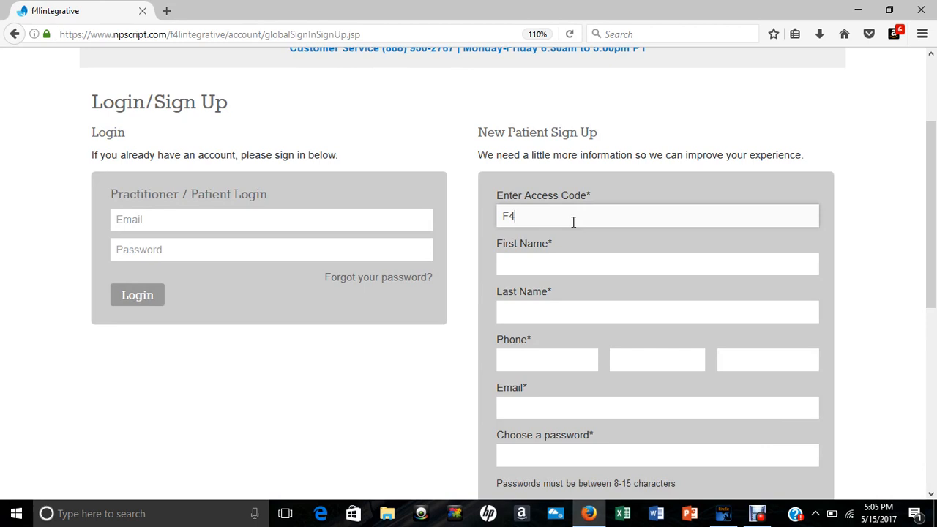
type("L")
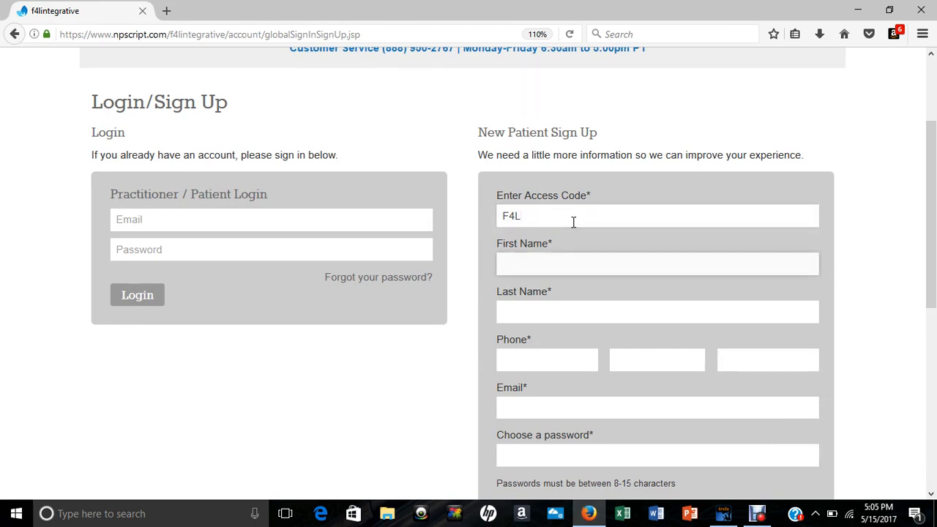
type("Bob")
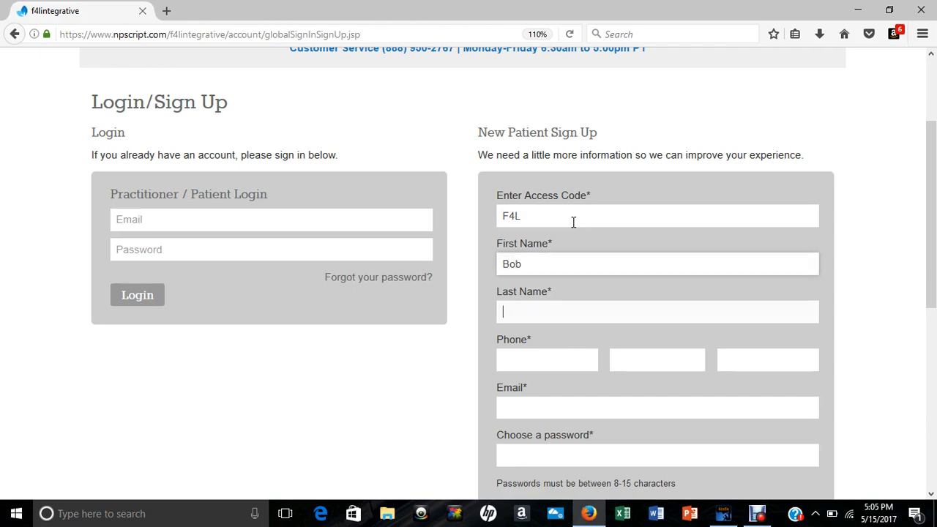
type("Dole")
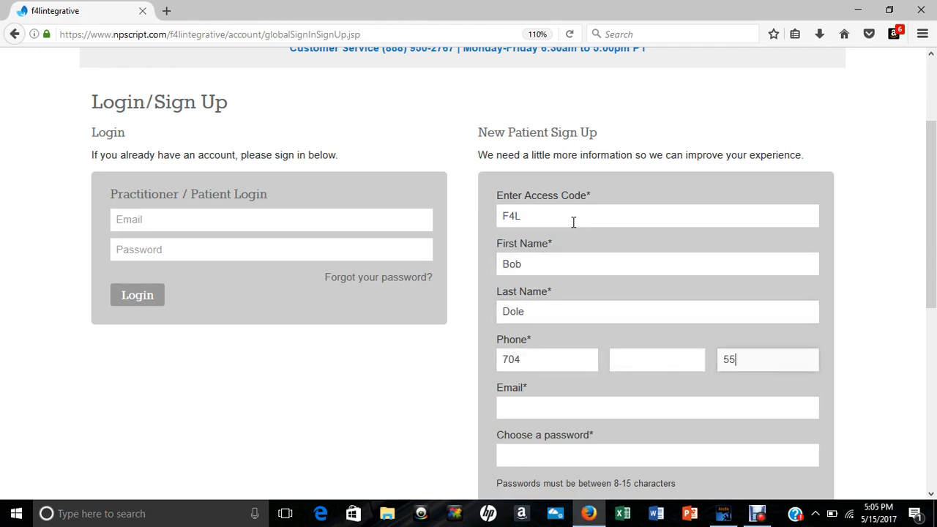
type("55")
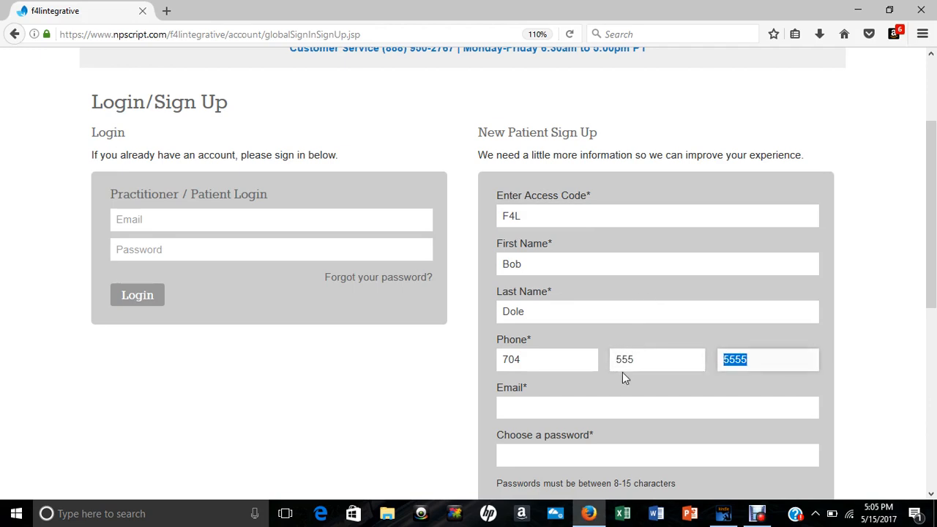
left_click(656, 408)
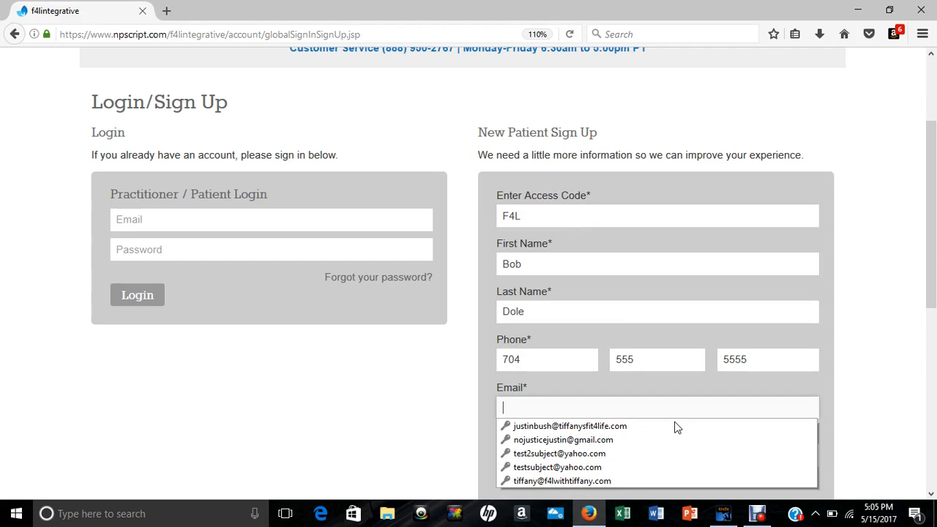
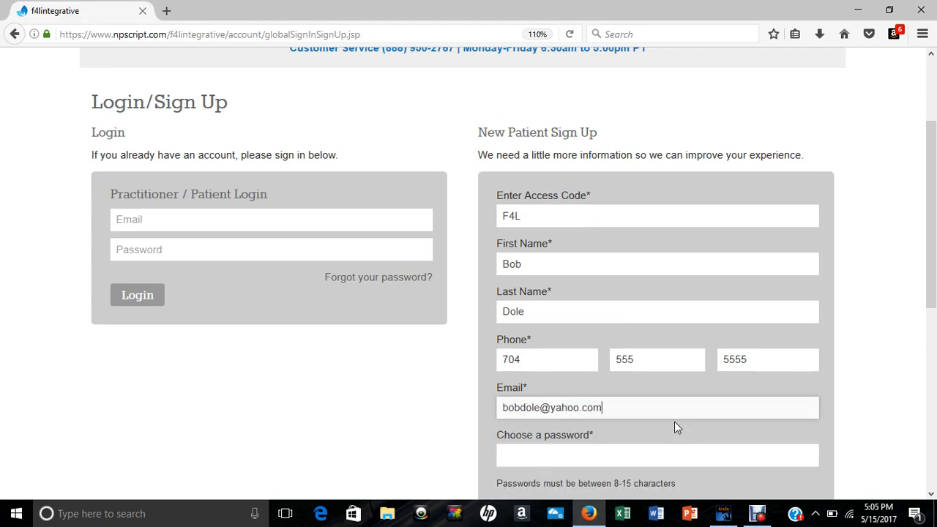
scroll("down", 3)
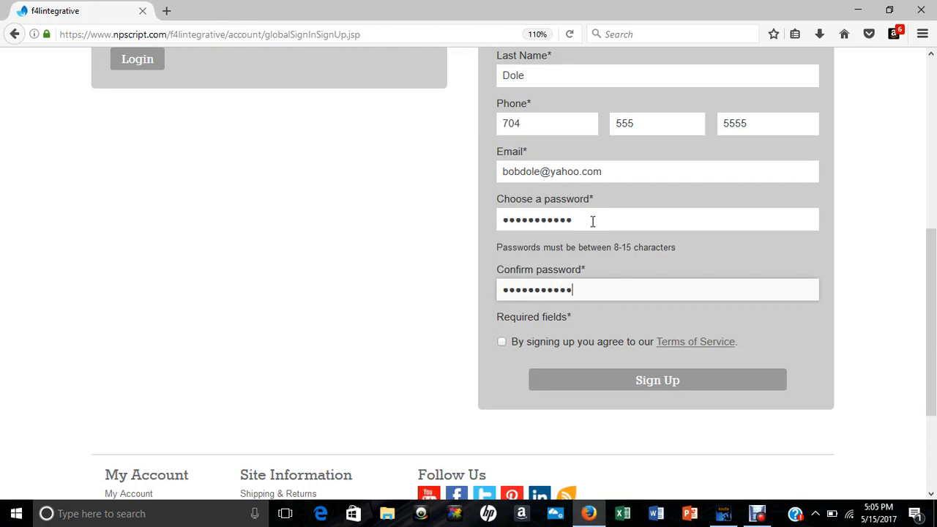
scroll("down", 3)
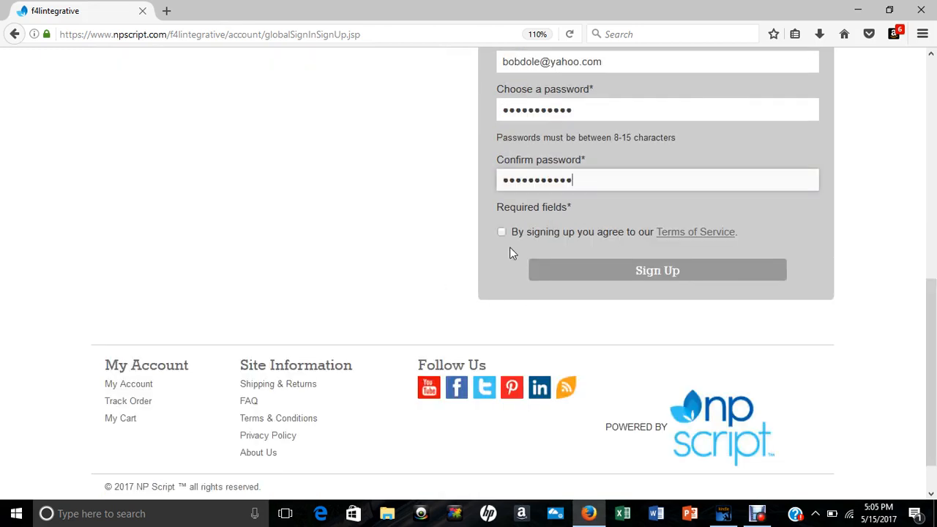
left_click(657, 270)
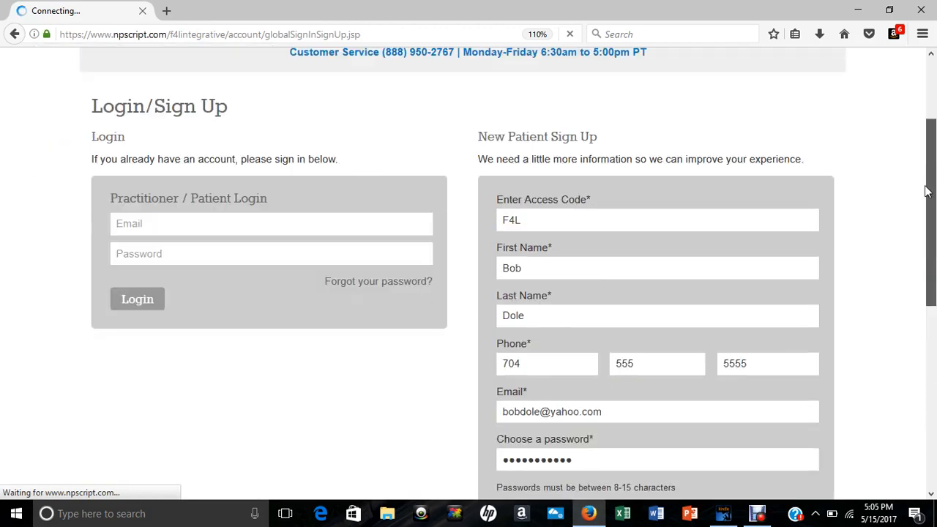
Scroll Bob's signed-in store home page down to Featured Products and back to the top
left_click(137, 299)
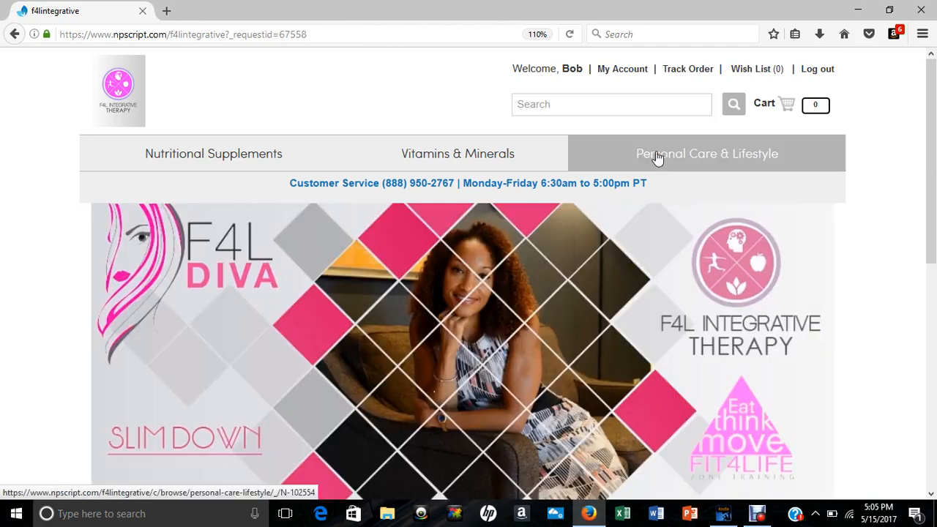
mouse_move(573, 79)
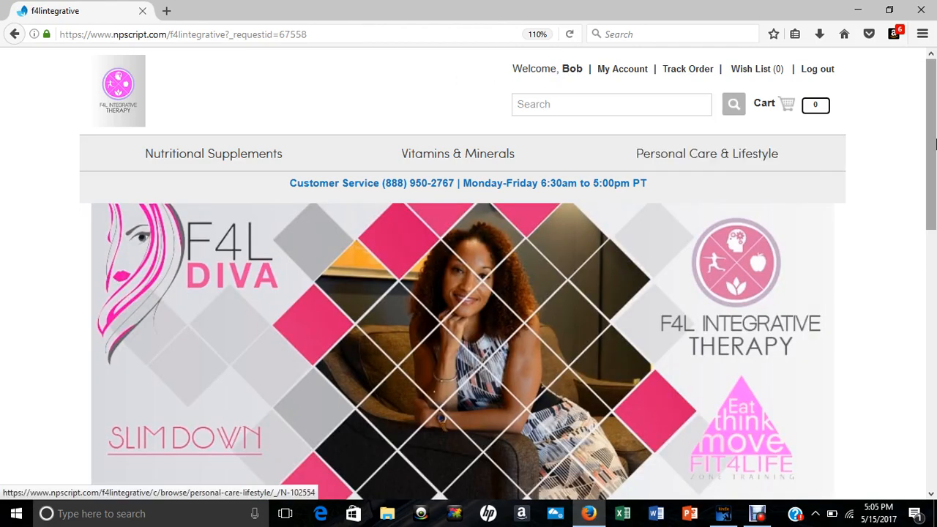
scroll("down", 3)
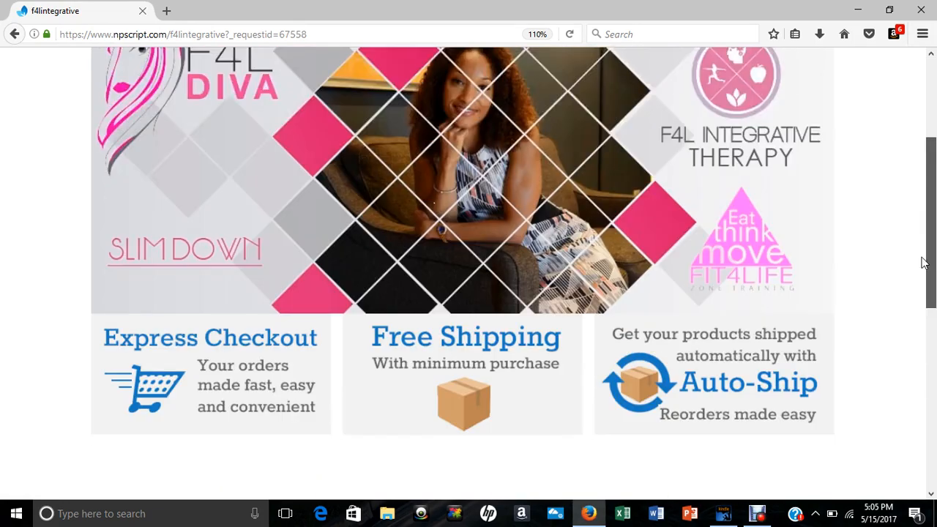
scroll("down", 3)
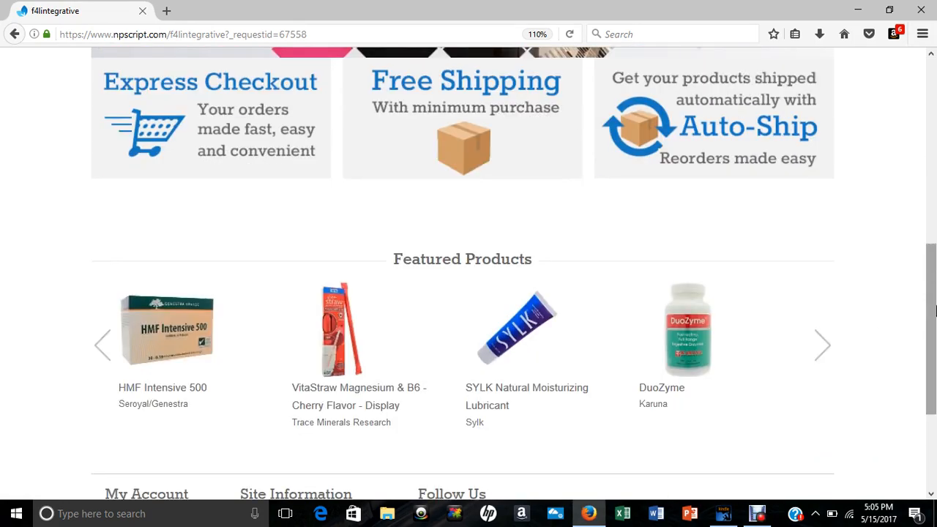
scroll("up", 3)
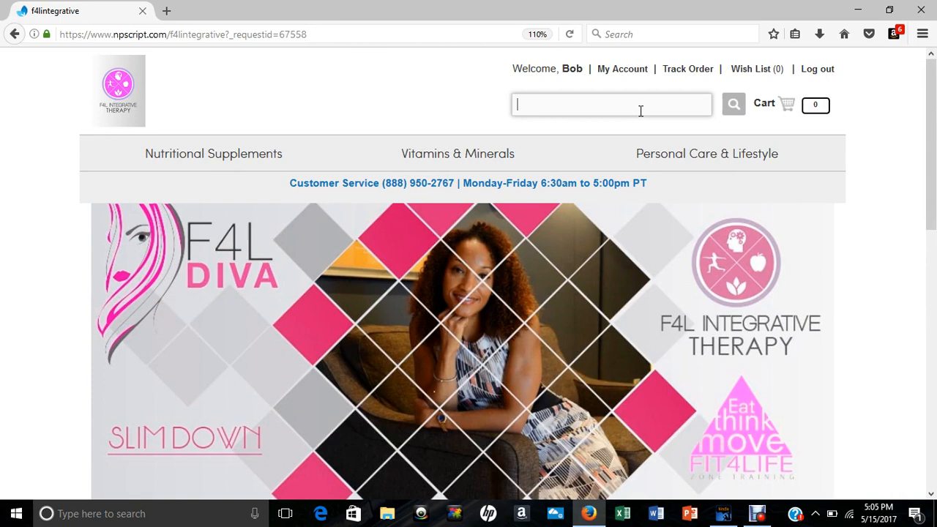
type("Vegalite")
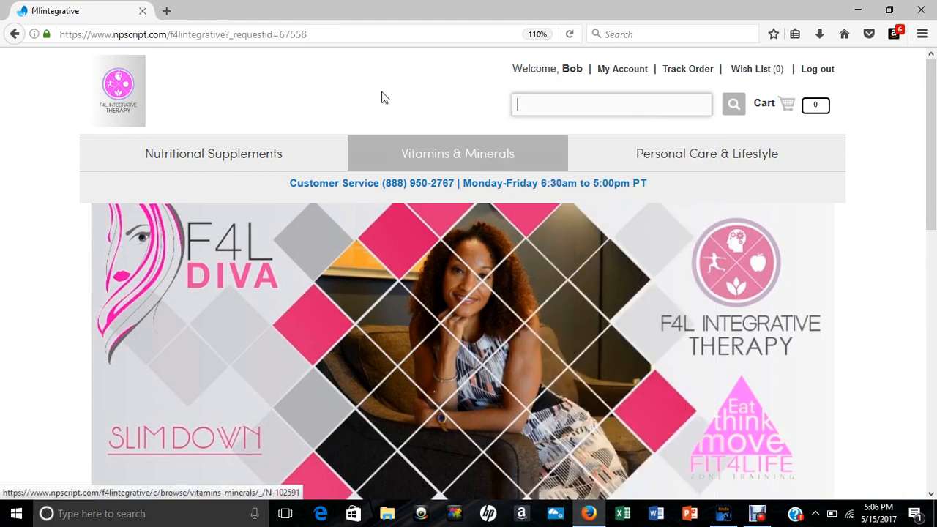
mouse_move(371, 57)
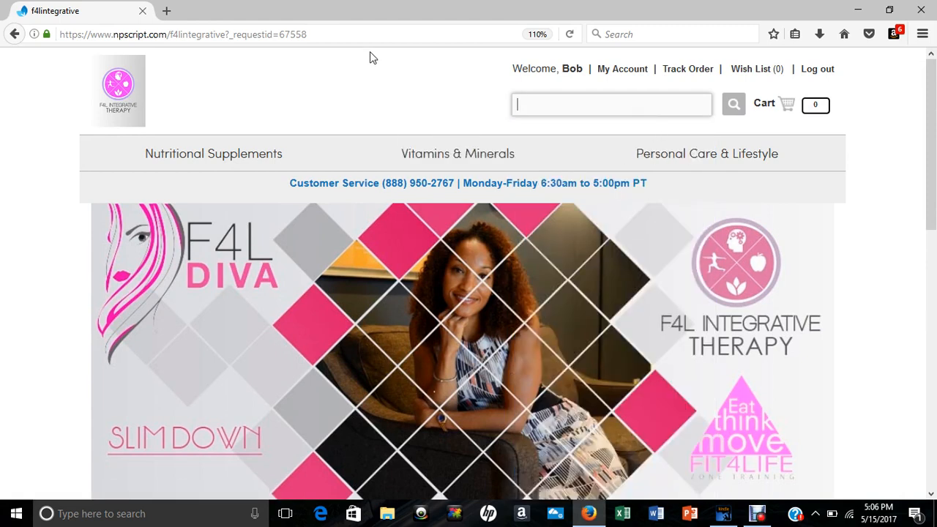